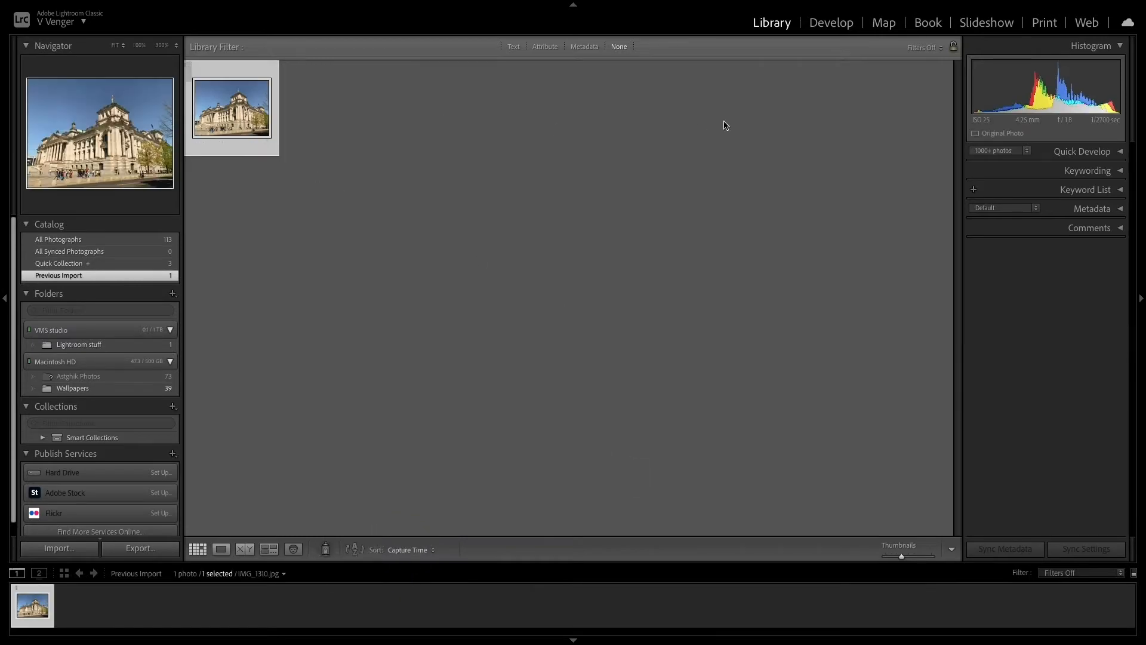
- Switch the selected Reichstag photo into the Develop module for editing
left_click(830, 22)
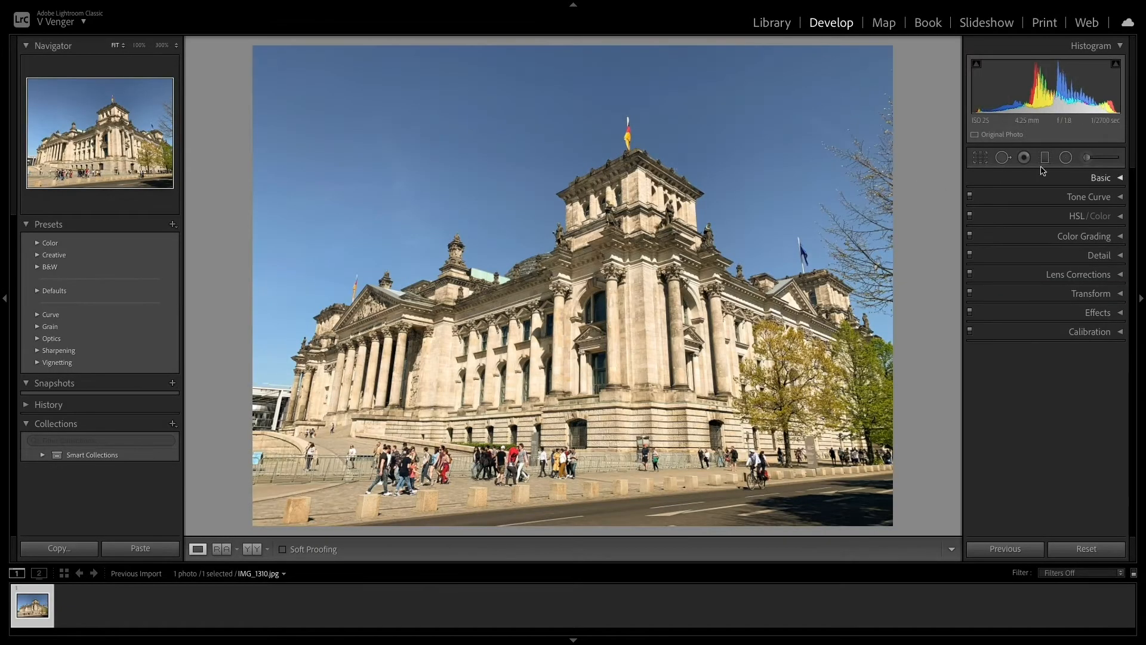
- Expand the Basic panel and review the WB presets, leaving white balance As Shot
left_click(1100, 178)
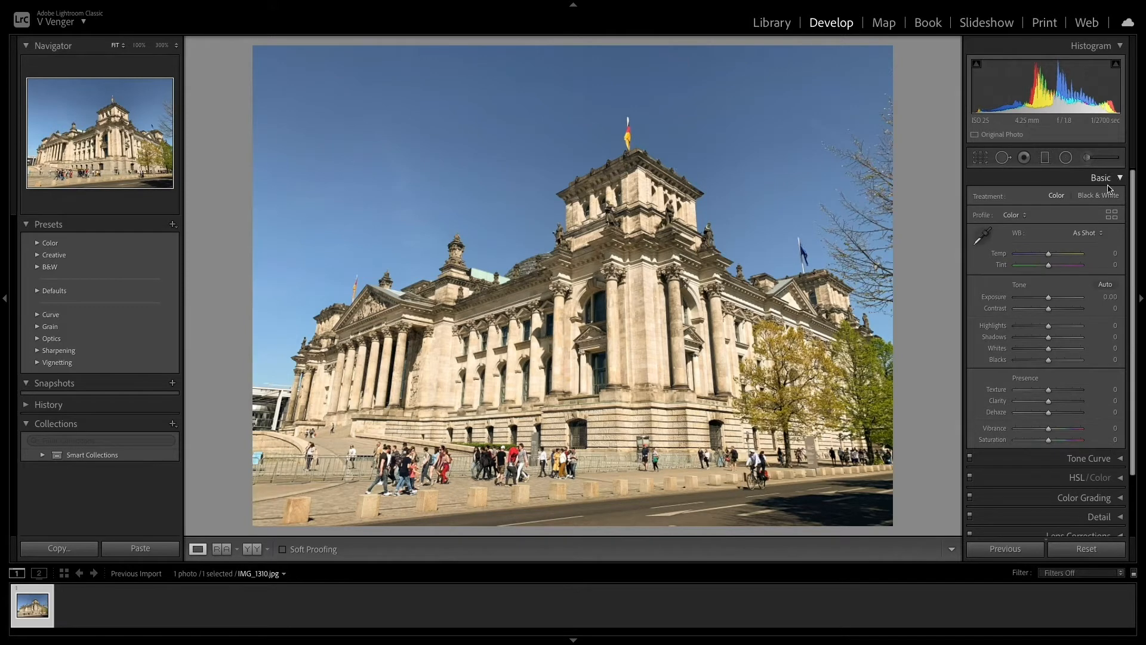
left_click(1089, 233)
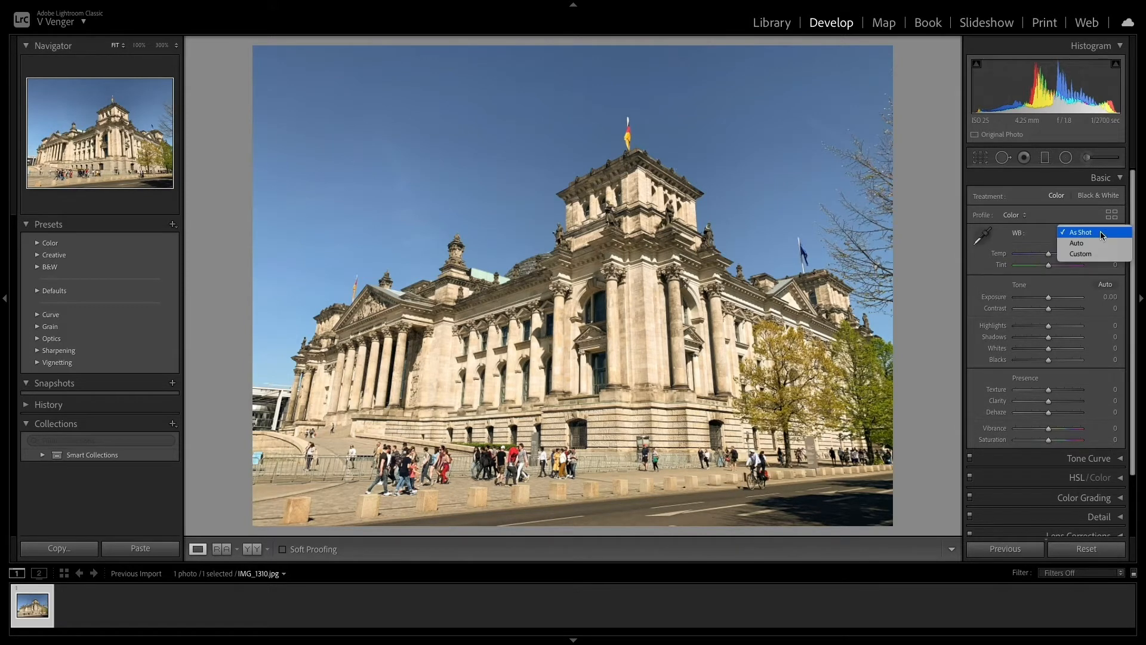
mouse_move(1107, 238)
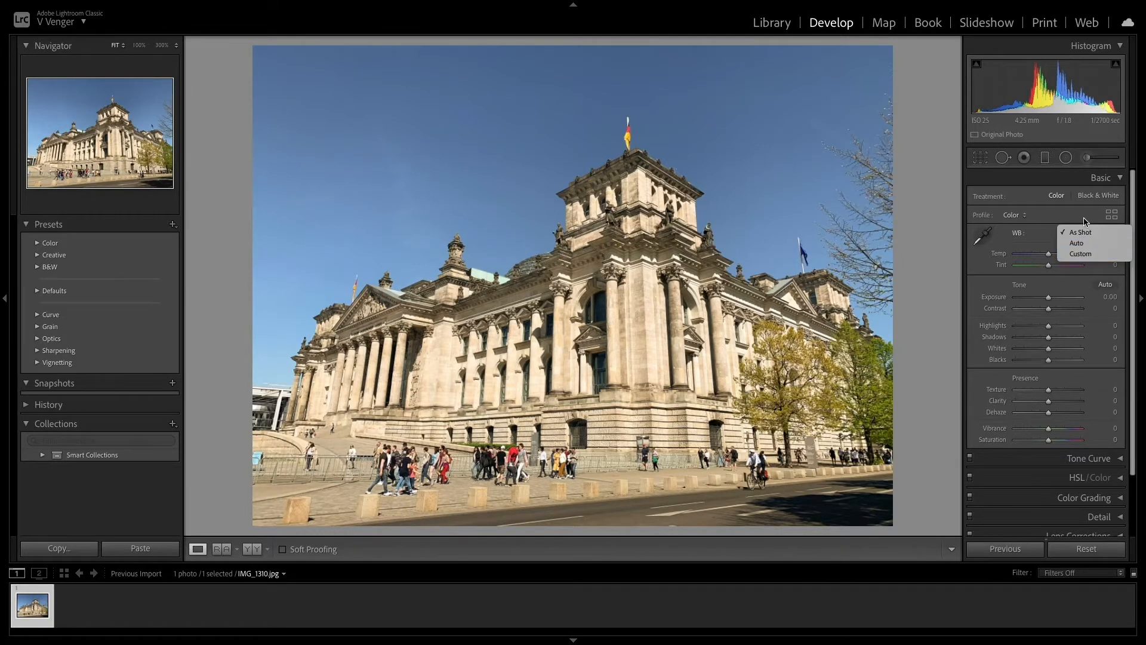
left_click(1080, 233)
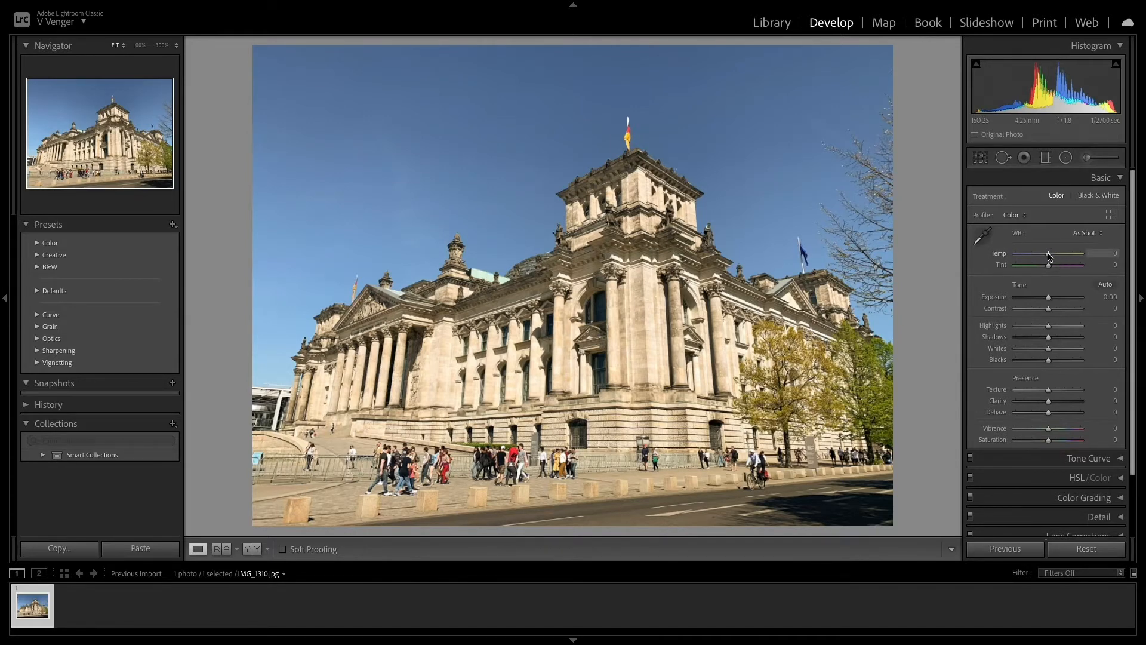
- Experiment with the Temp slider, cooling and warming the photo to compare
left_click_drag(1049, 254, 1040, 254)
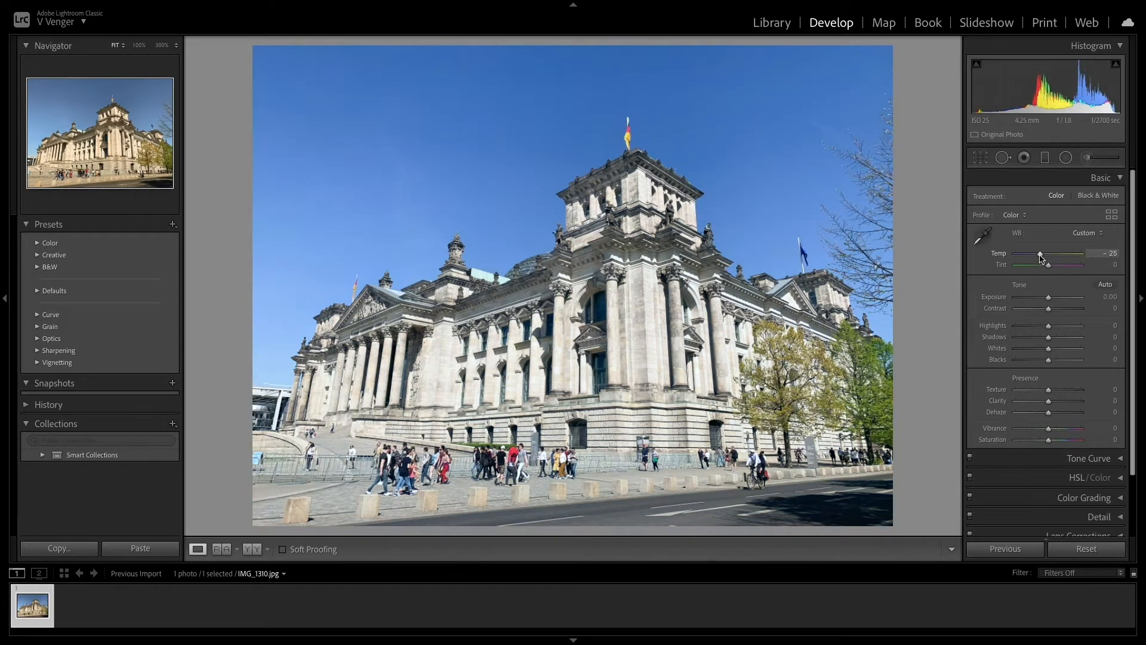
left_click_drag(1042, 254, 1039, 254)
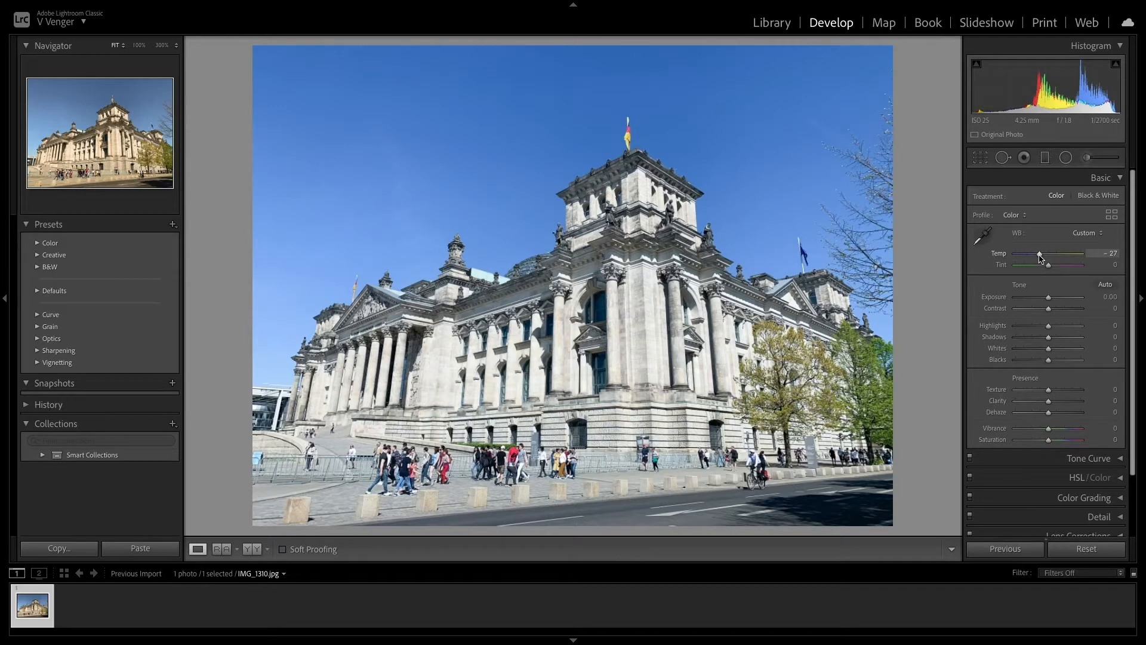
left_click_drag(1039, 254, 1052, 253)
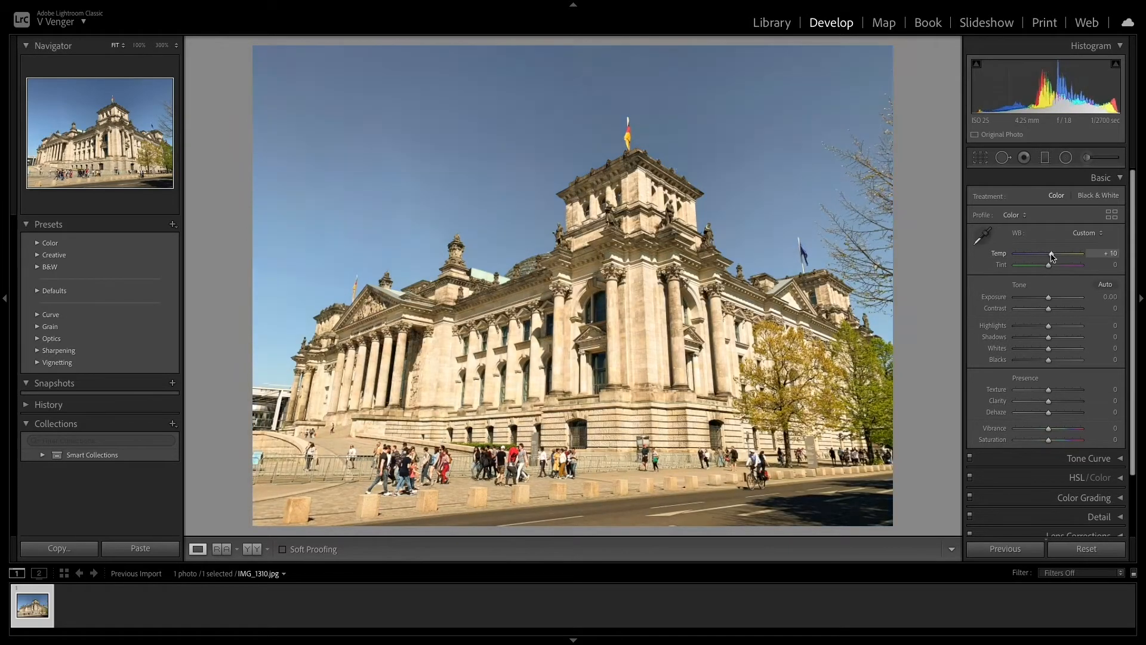
left_click_drag(1051, 253, 1042, 254)
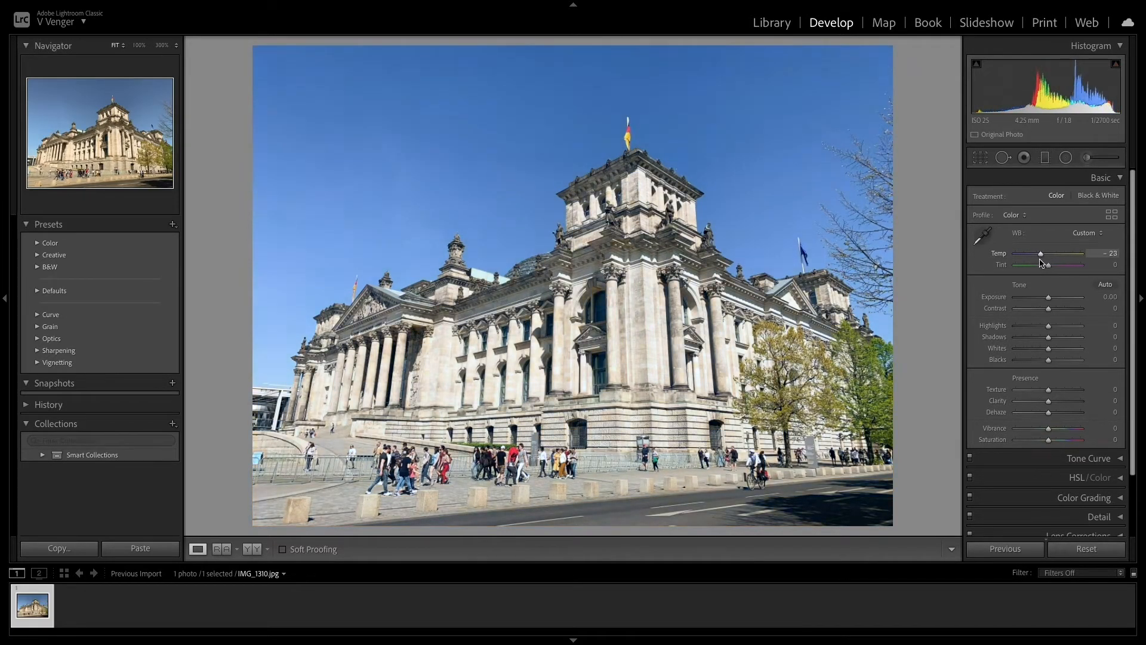
left_click_drag(1040, 254, 1048, 254)
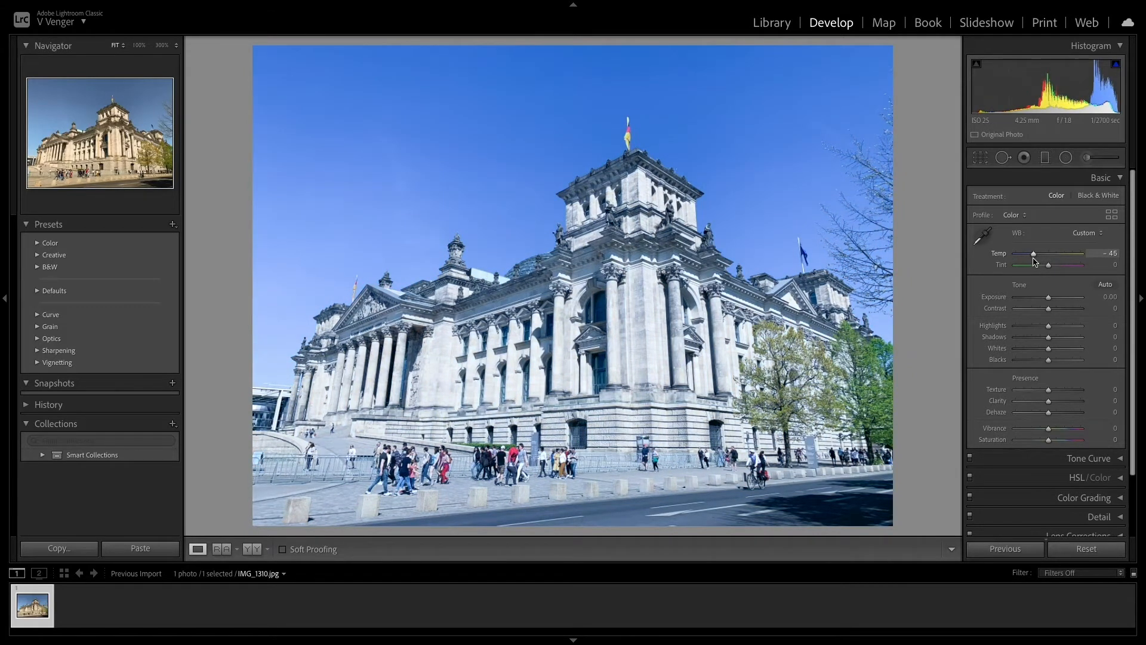
left_click_drag(1033, 253, 1048, 253)
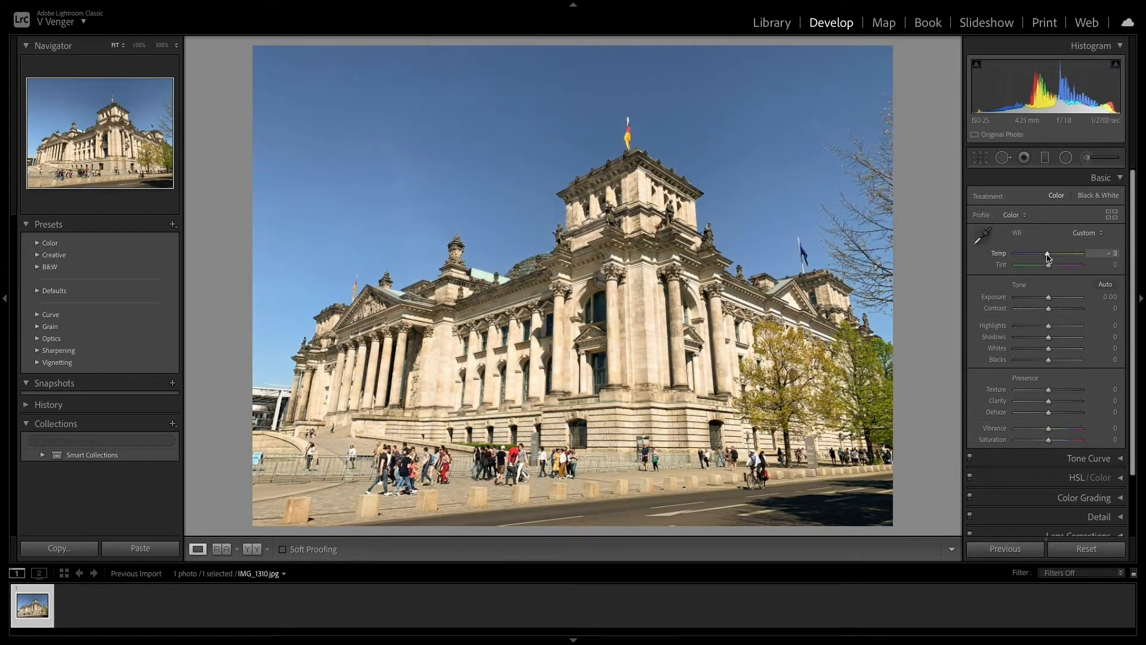
- Try Tint toward magenta and green, return it to 0, and set Temp to -21
left_click_drag(1048, 265, 1058, 264)
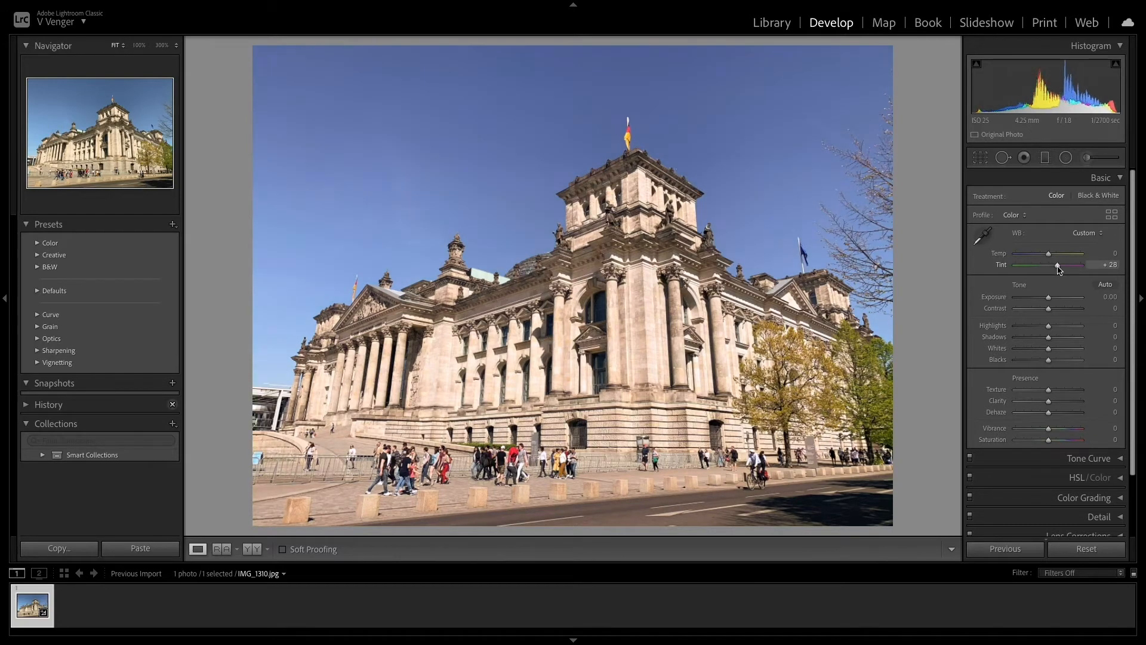
left_click_drag(1058, 267, 1039, 267)
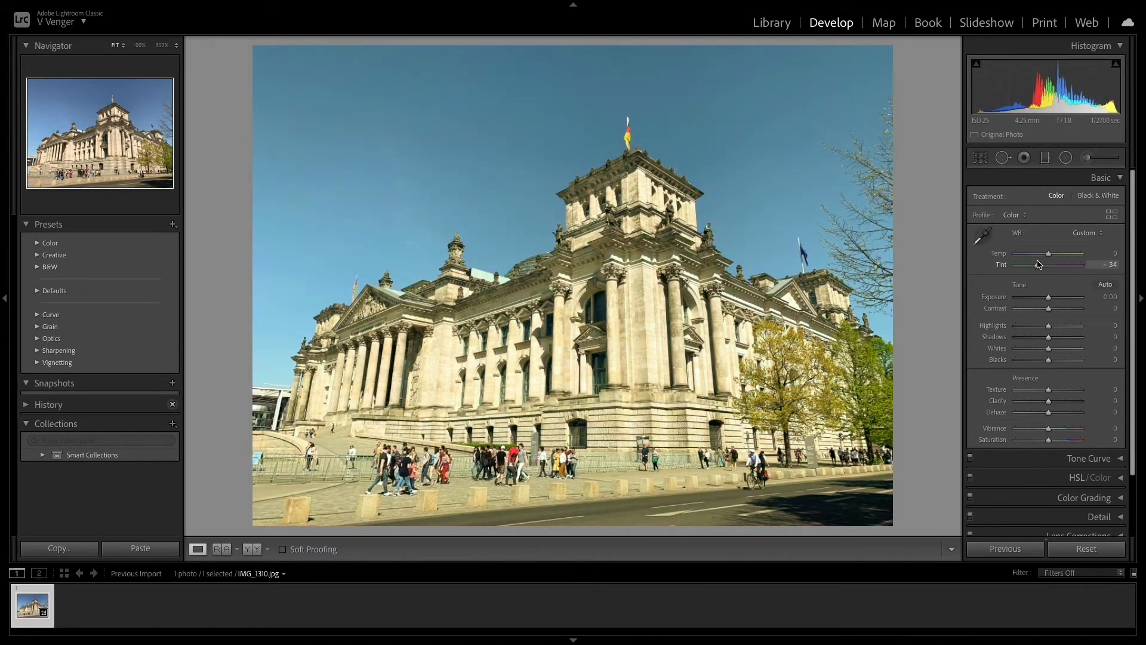
left_click_drag(1064, 264, 1049, 264)
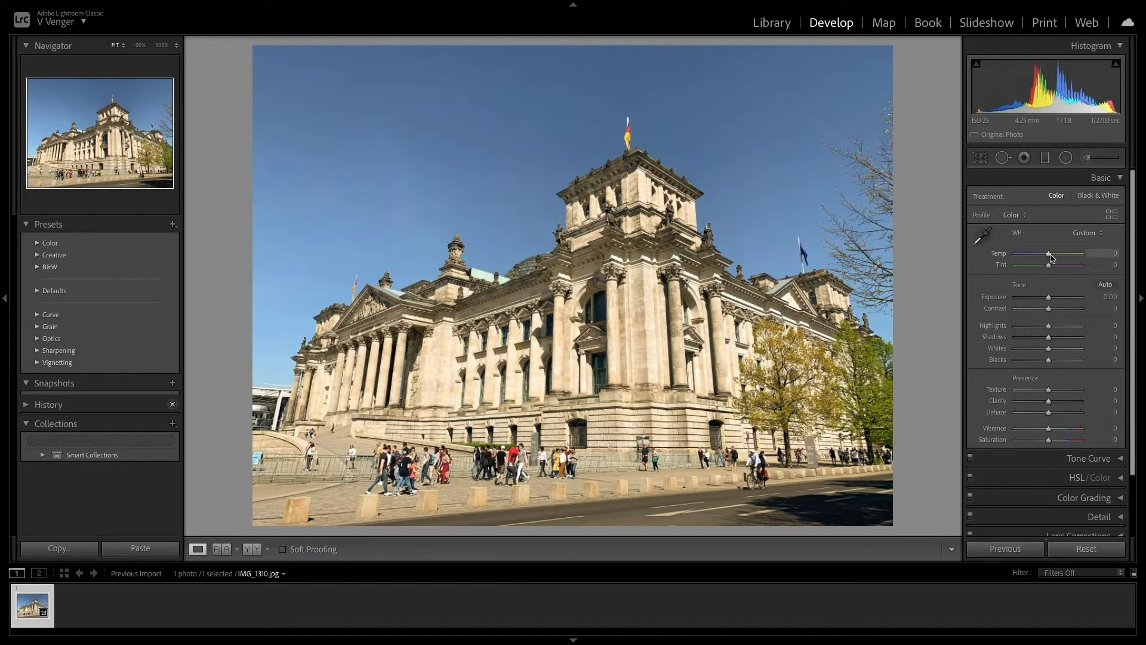
left_click_drag(1049, 254, 1043, 254)
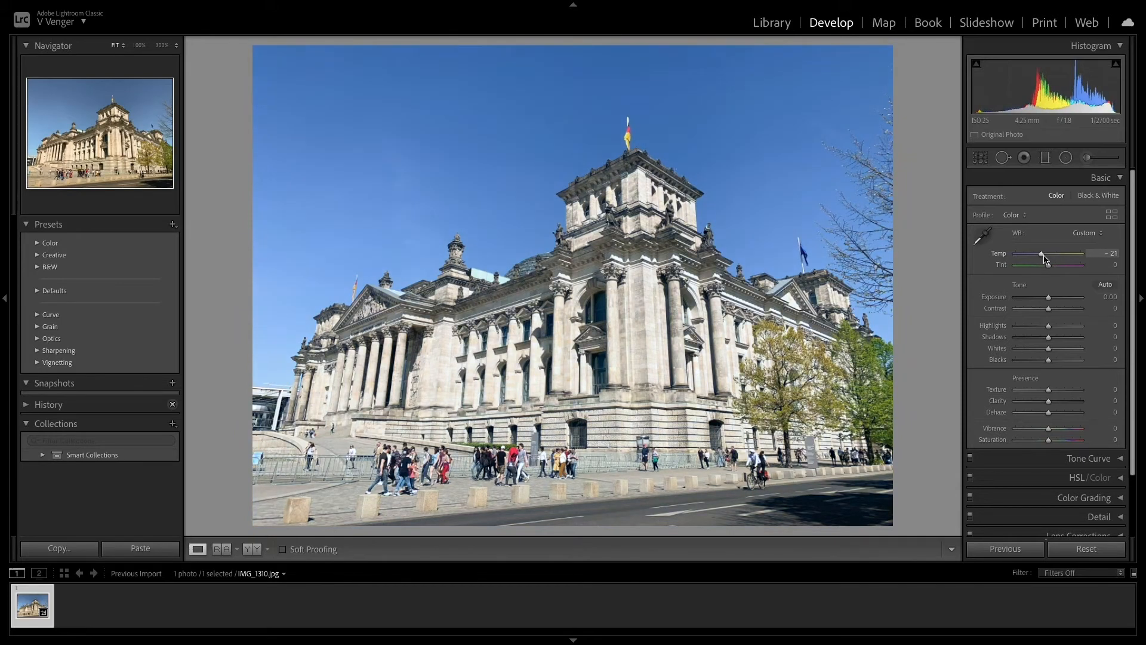
left_click_drag(1048, 296, 1051, 296)
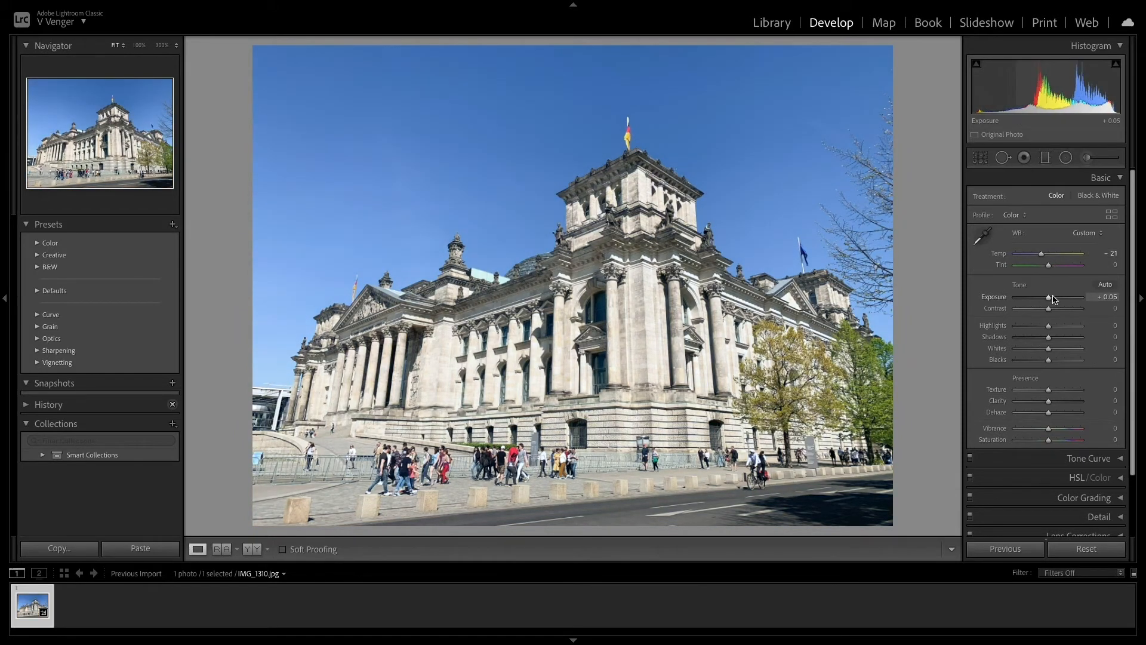
- Lower Exposure, trying values down to about -1.20, and settle on -0.60
left_click_drag(1052, 297, 1046, 297)
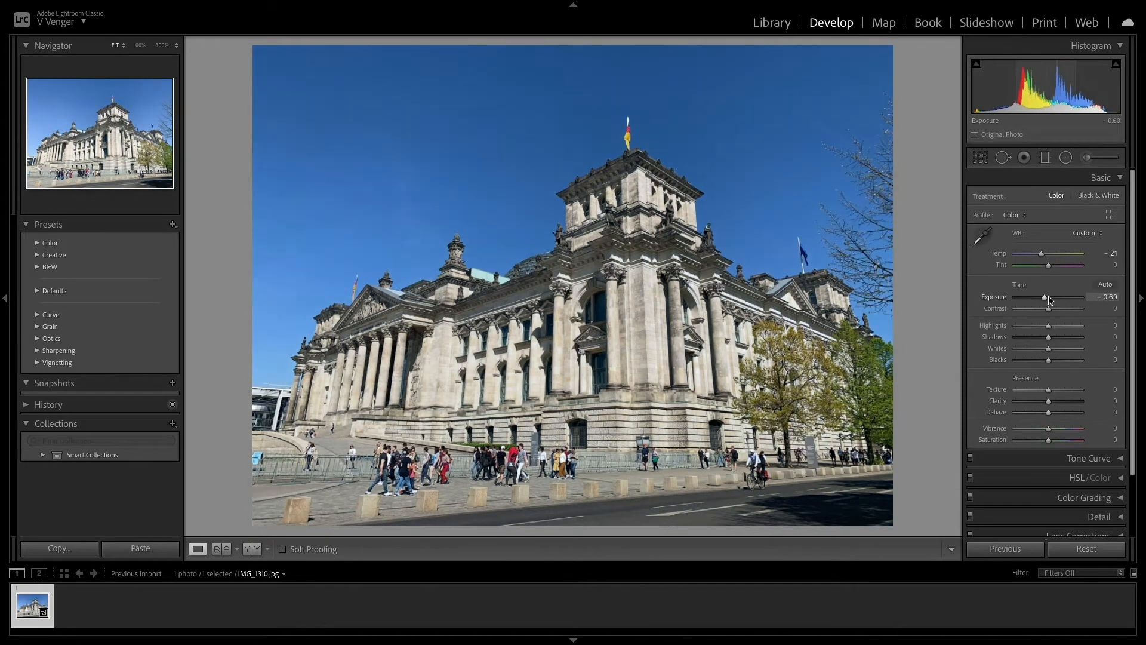
left_click_drag(1045, 297, 1049, 296)
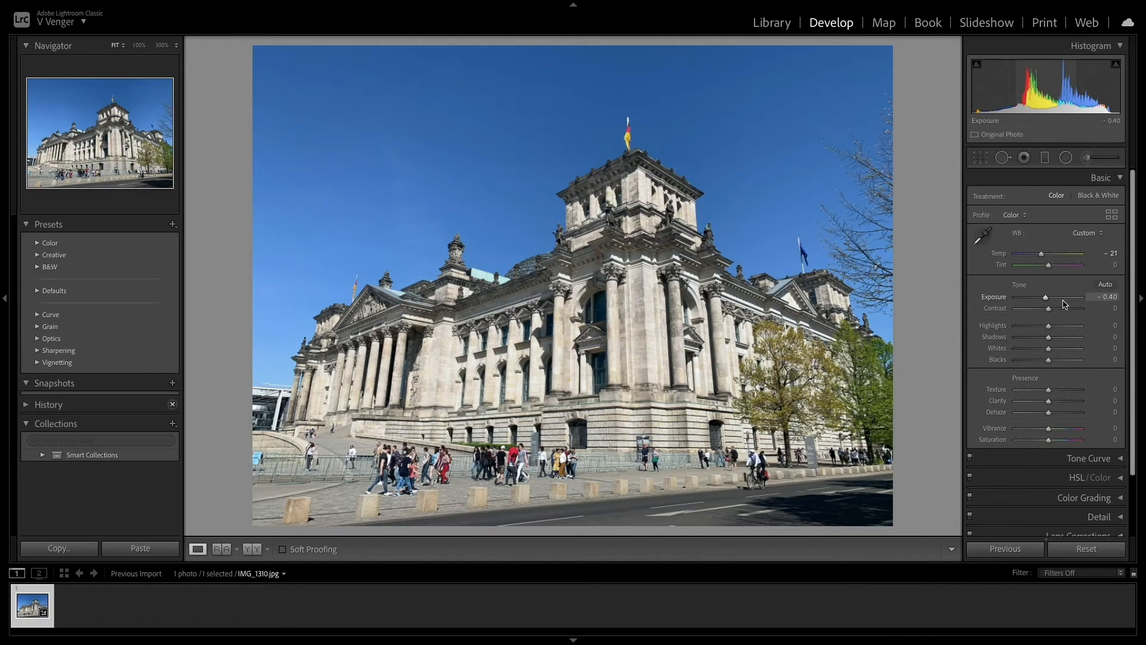
left_click_drag(1045, 297, 1036, 297)
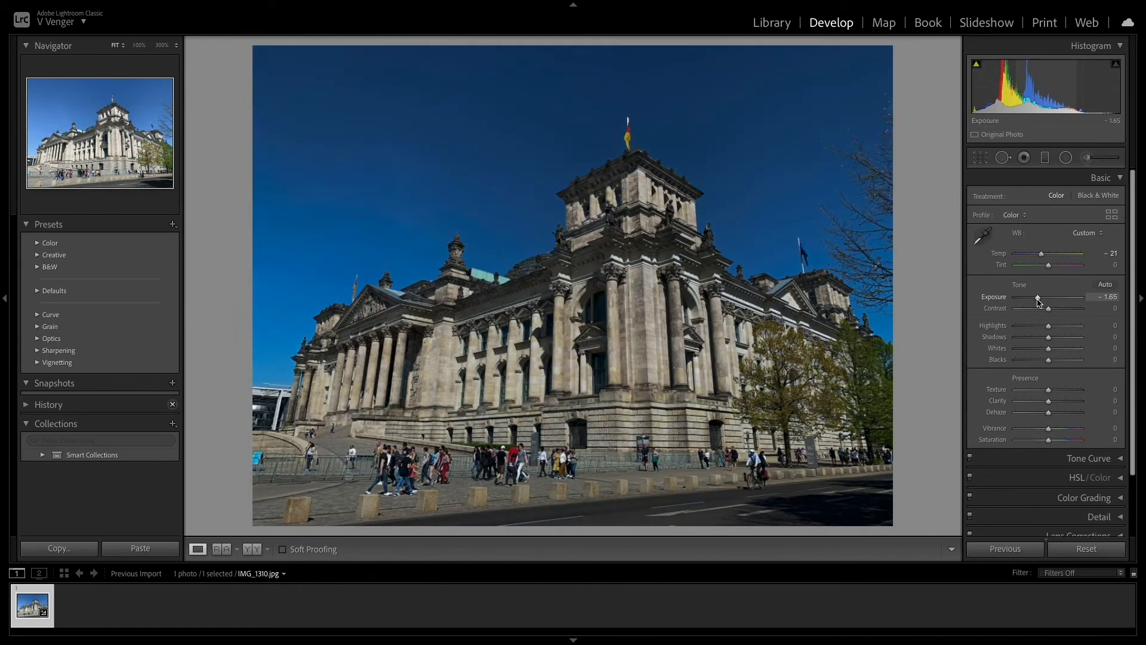
left_click_drag(1037, 297, 1041, 297)
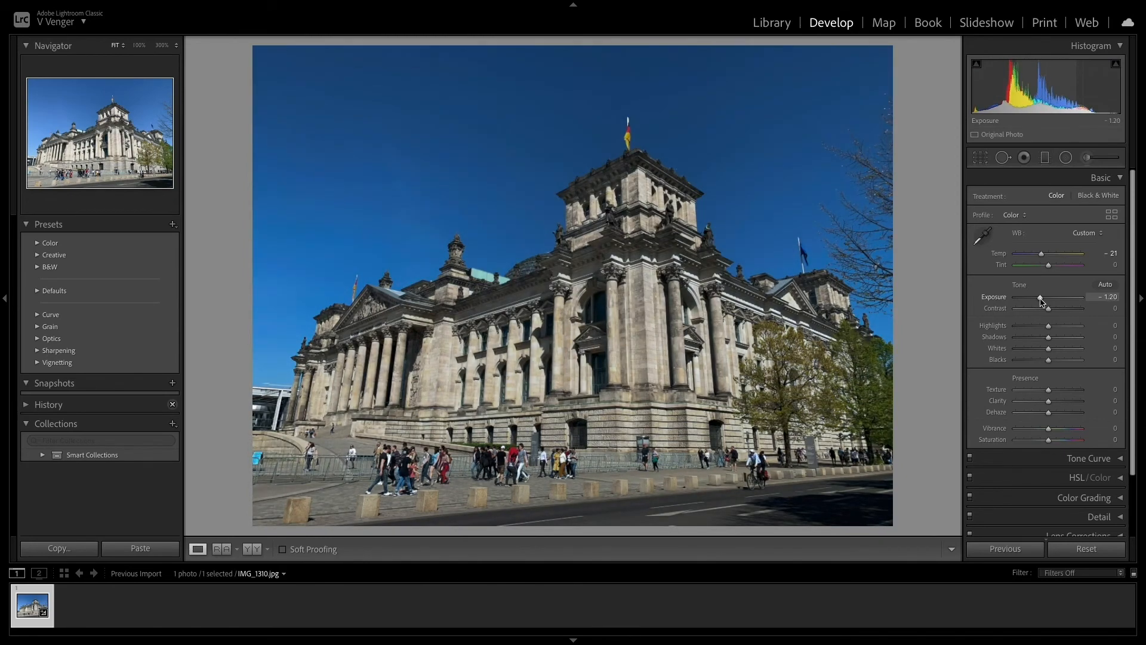
left_click_drag(1041, 298, 1045, 297)
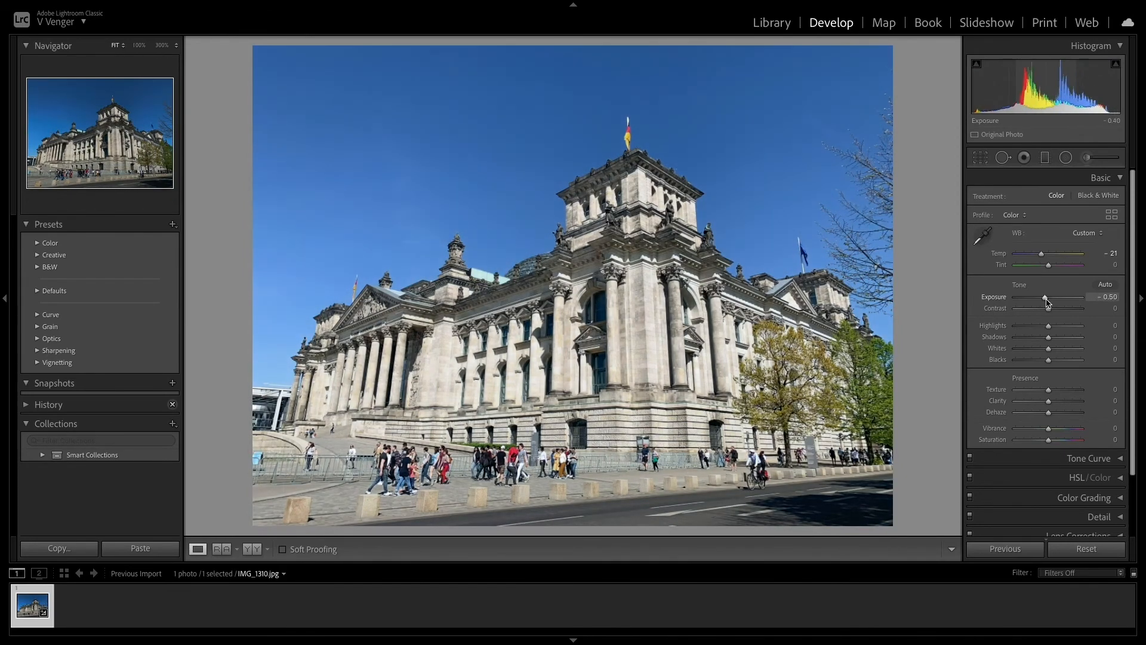
left_click_drag(1046, 298, 1044, 297)
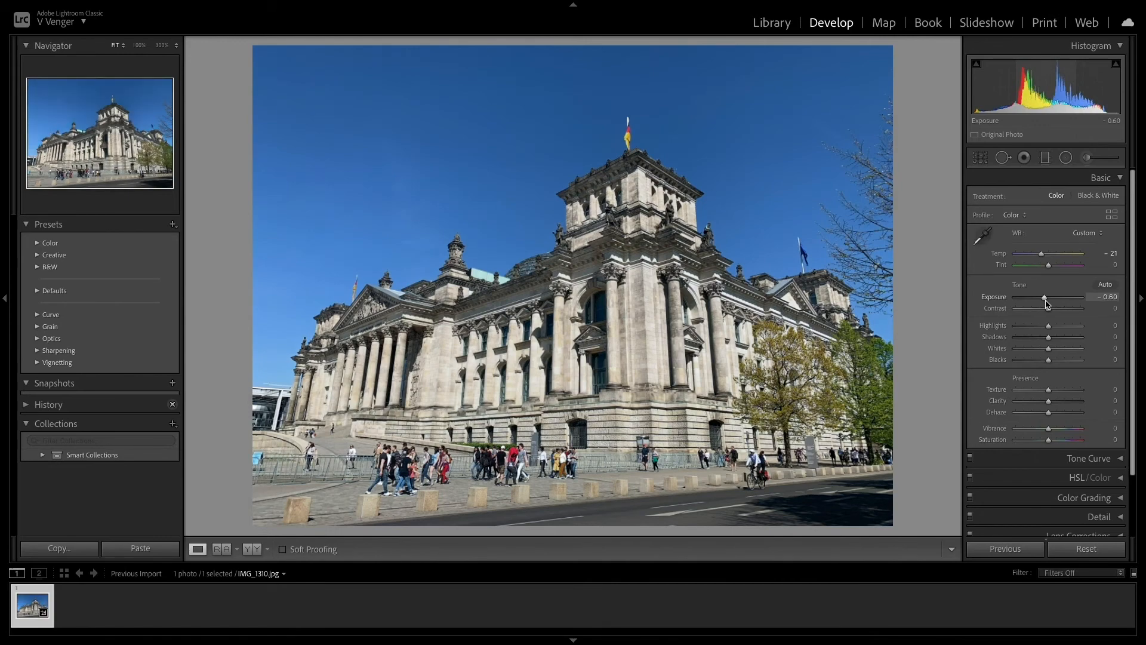